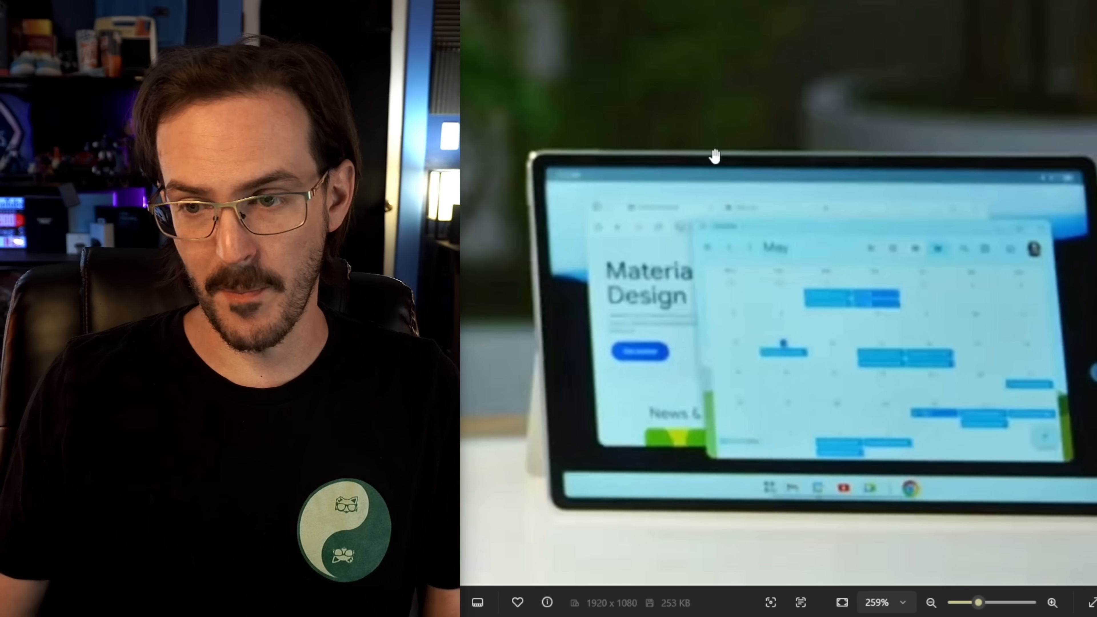
mouse_move(934, 359)
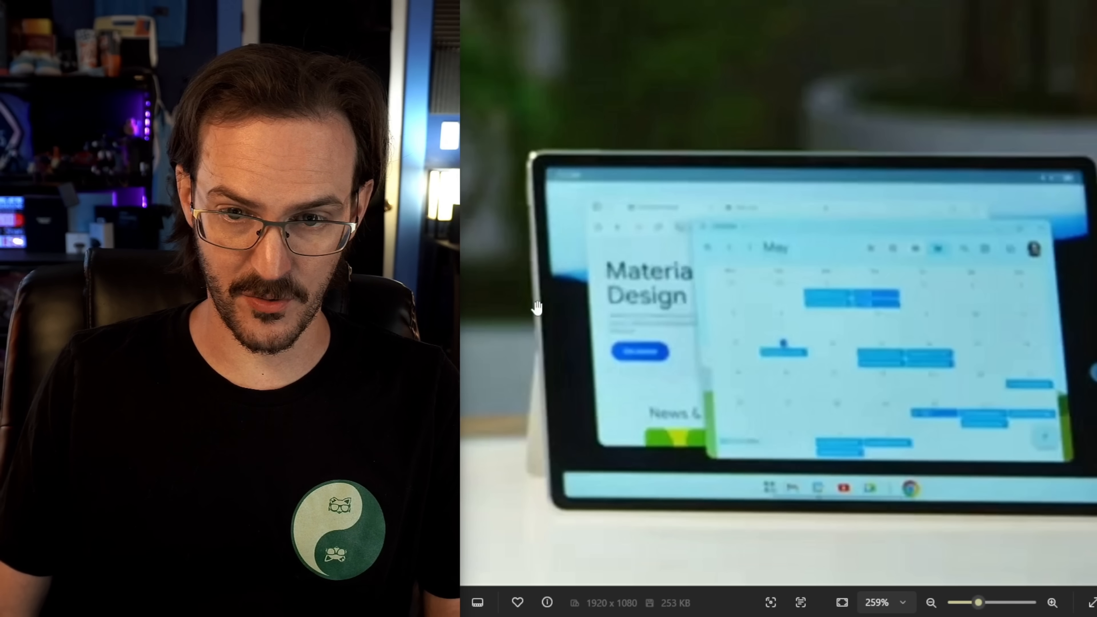
mouse_move(1021, 509)
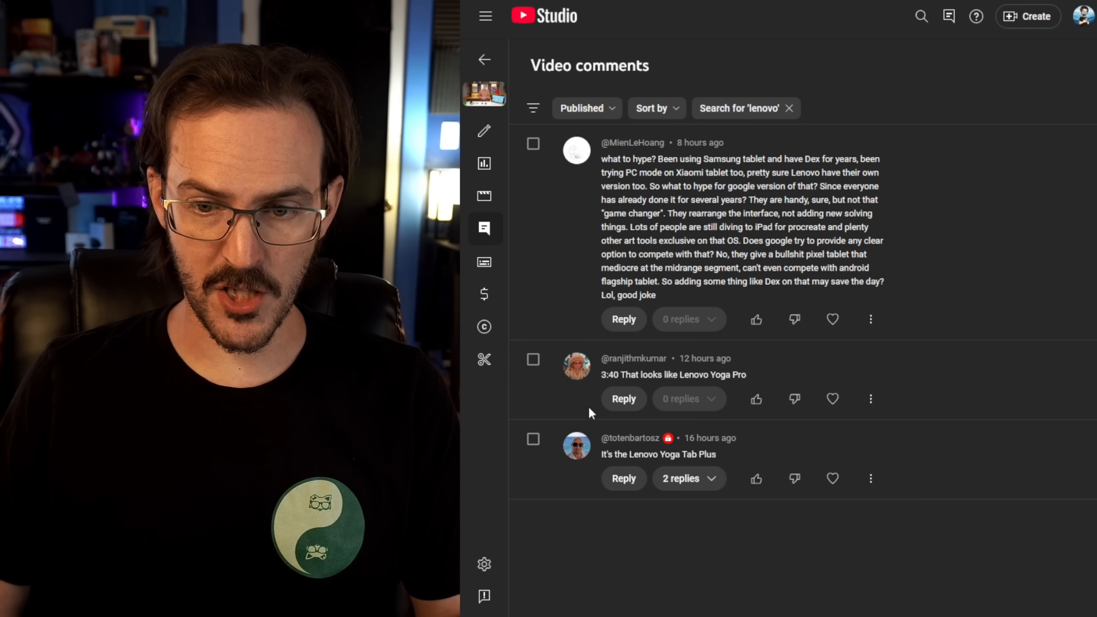
Step: Select 'Lenovo Yoga Tab Plus' in the comment and search it on Google Images
double_click(708, 455)
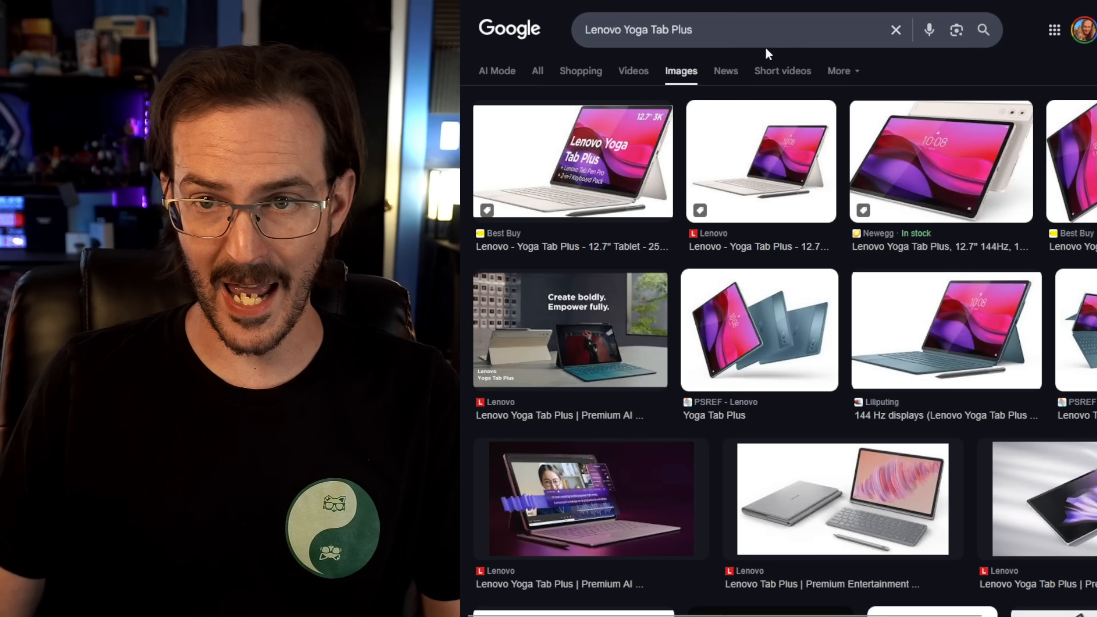
Step: Refine the search with 'desktop mode' and open the Lenovo Tab Plus PC Mode demo video
type("desktop mode")
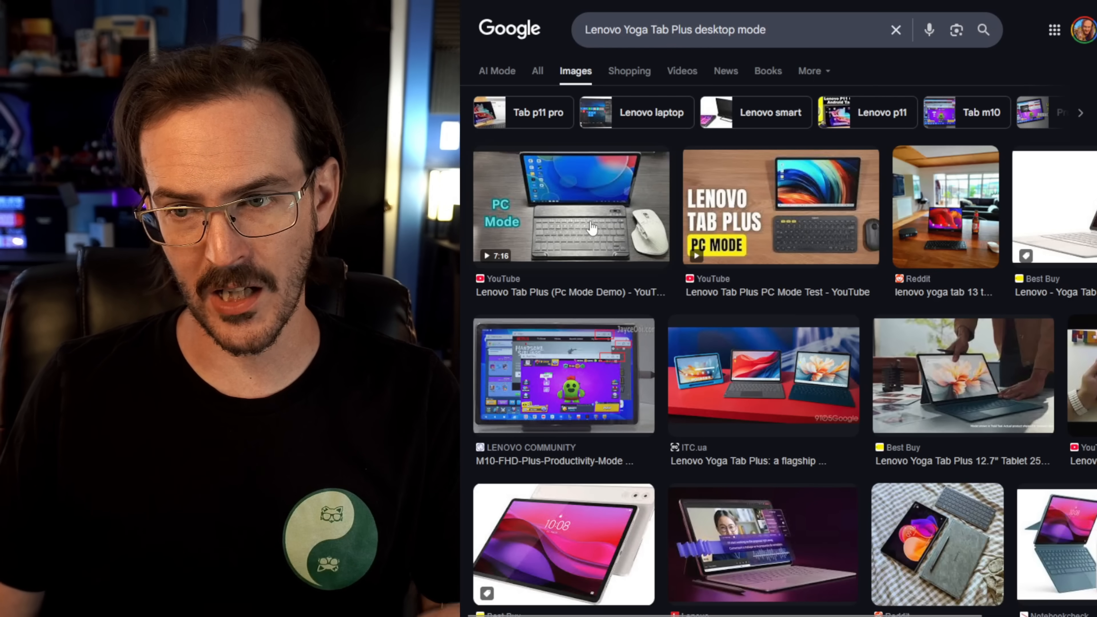
left_click(592, 227)
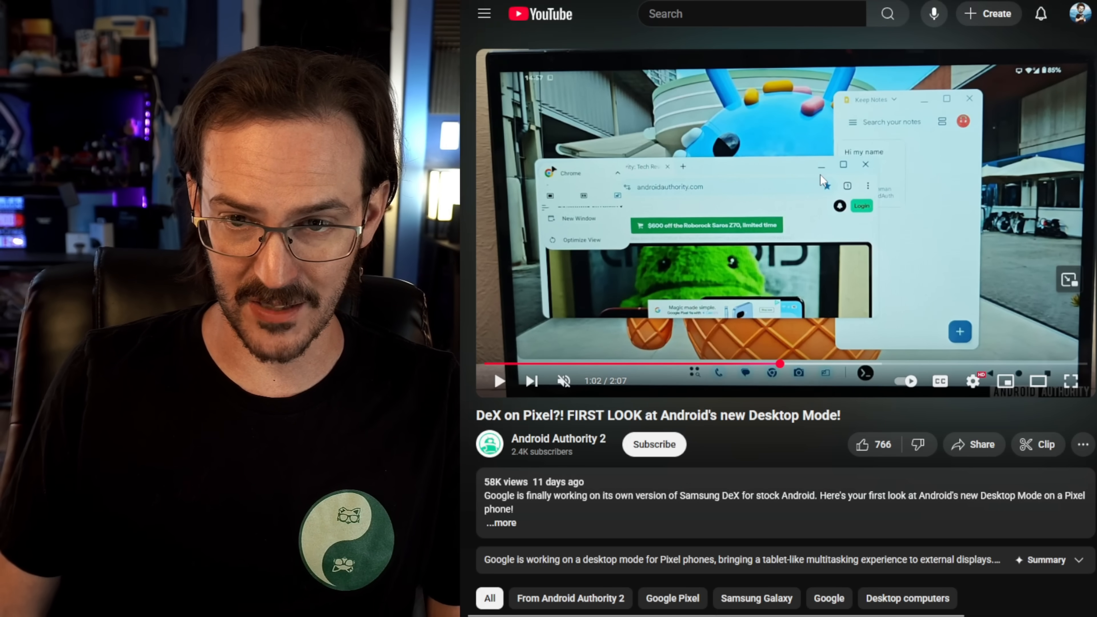
mouse_move(859, 309)
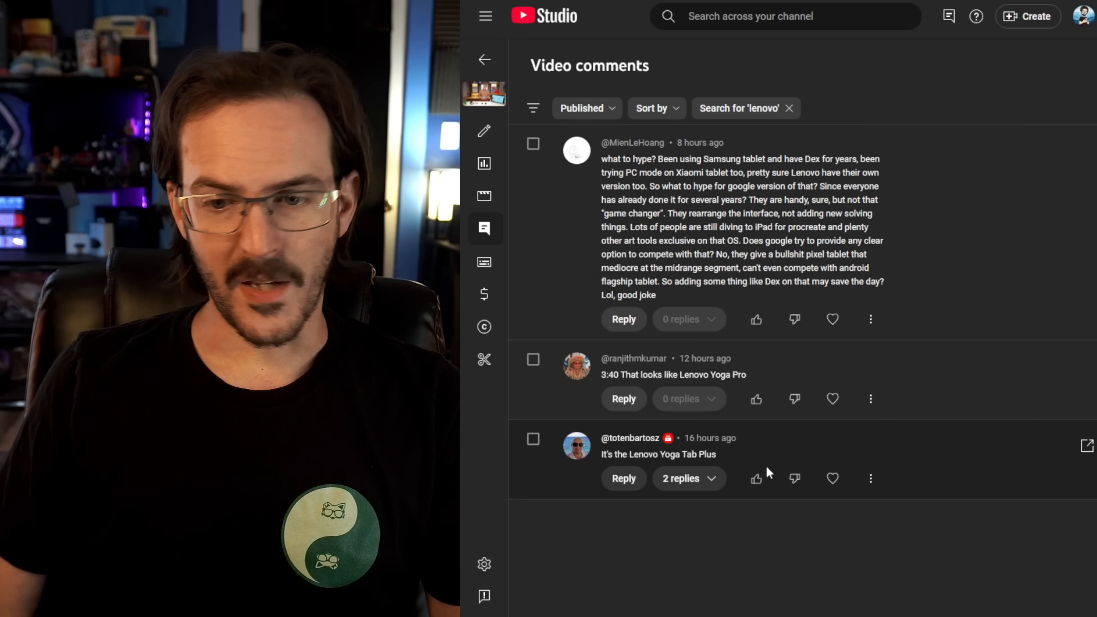
mouse_move(722, 451)
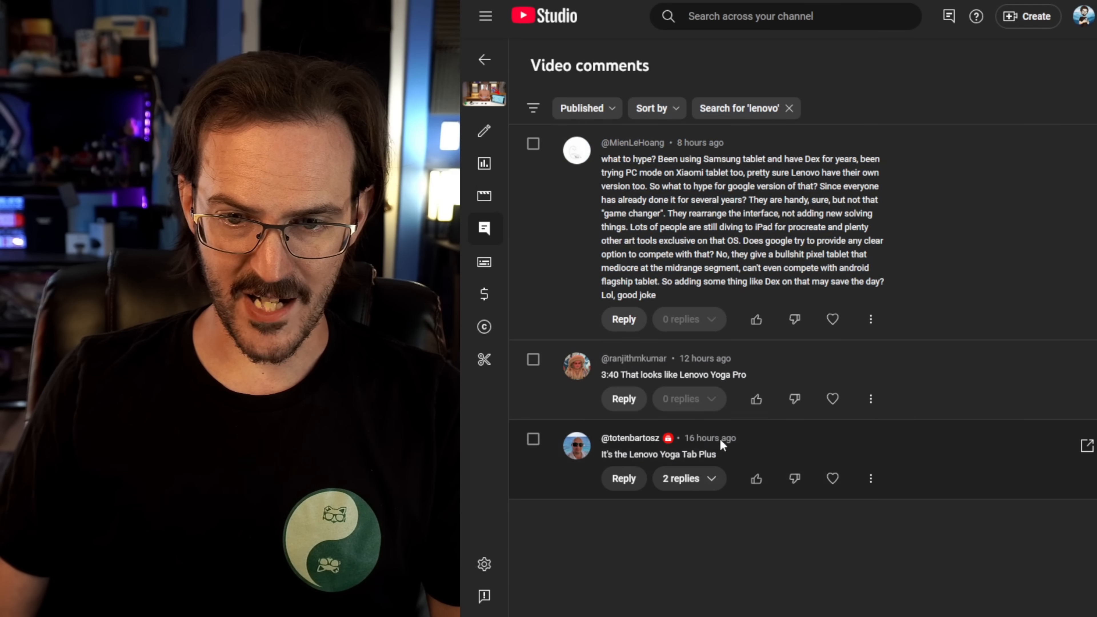